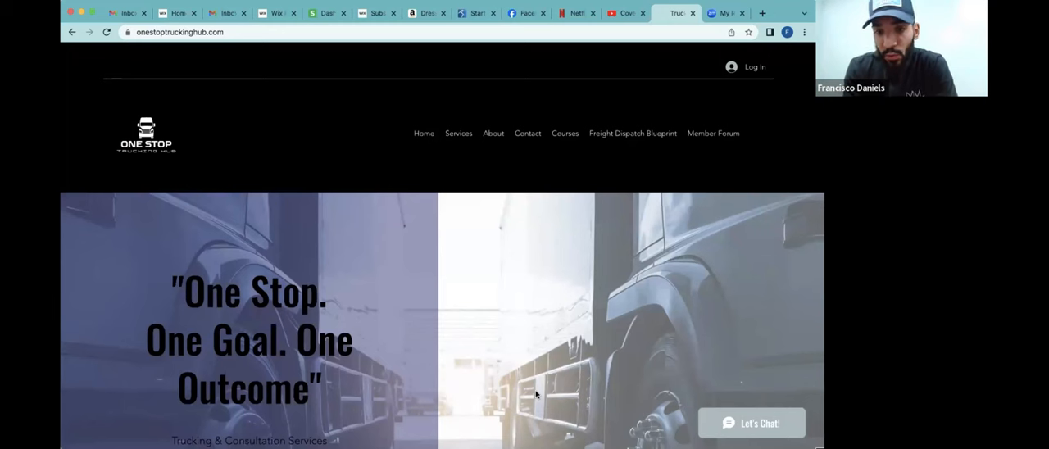
pyautogui.moveTo(601, 170)
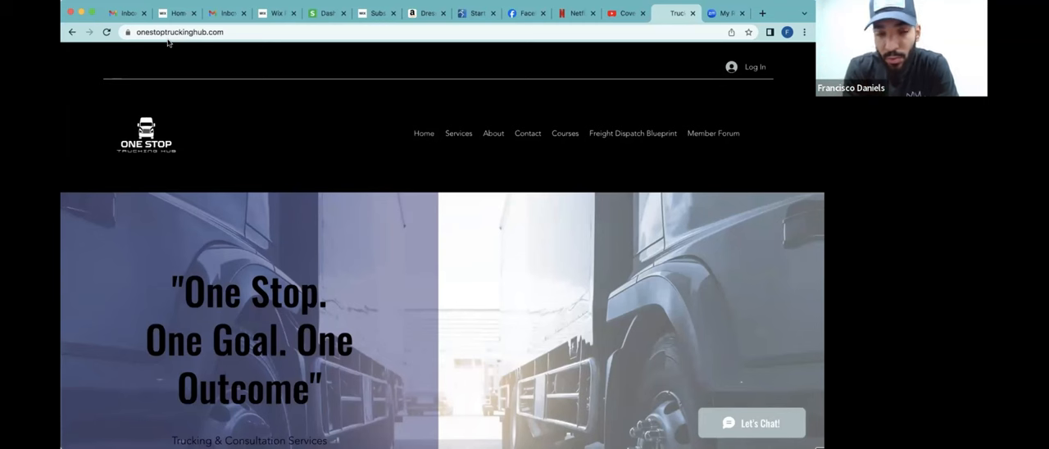
pyautogui.moveTo(664, 114)
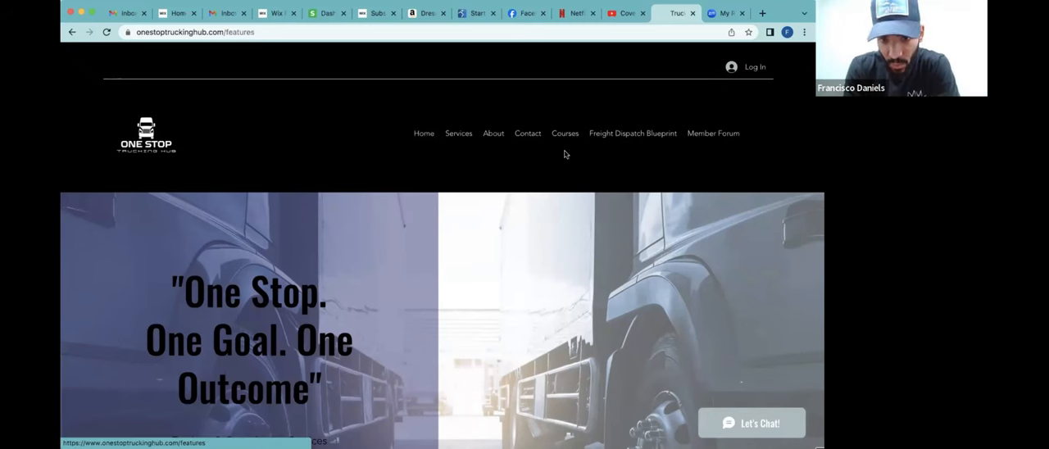
pyautogui.scroll(-3)
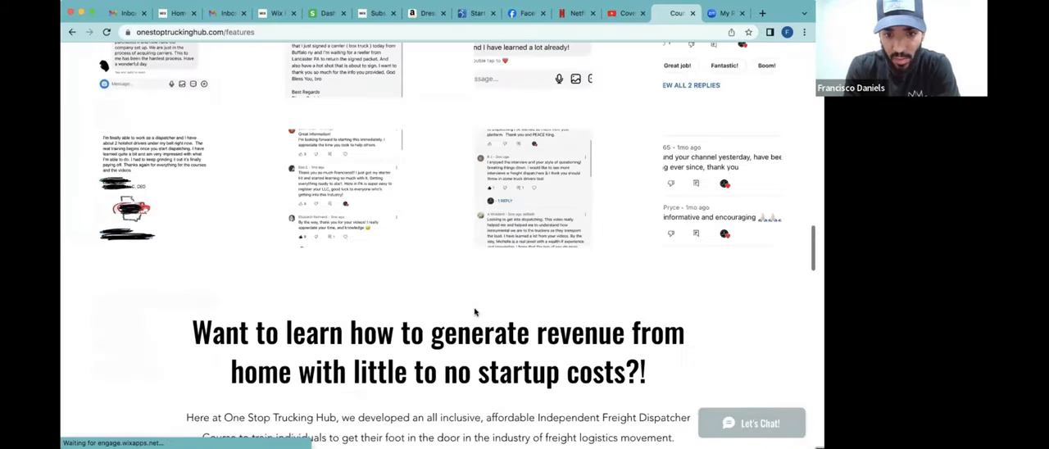
pyautogui.scroll(-3)
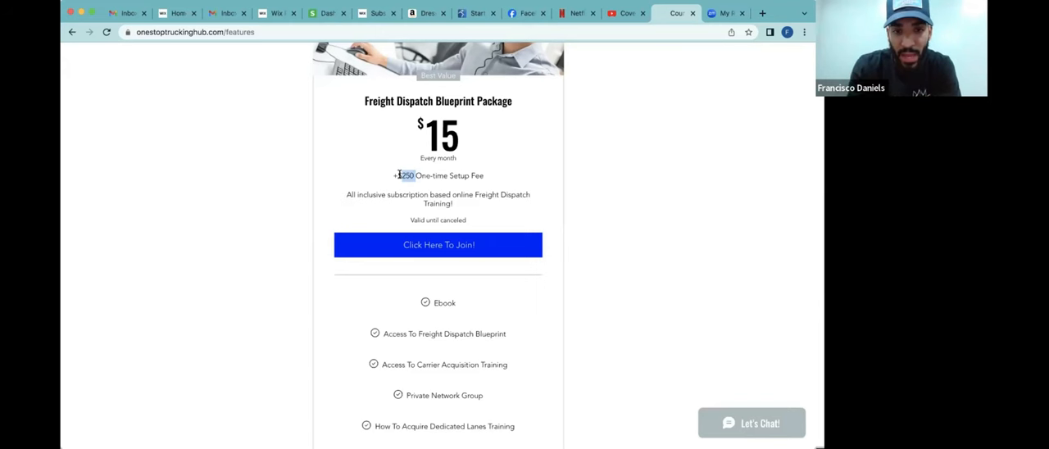
pyautogui.scroll(-3)
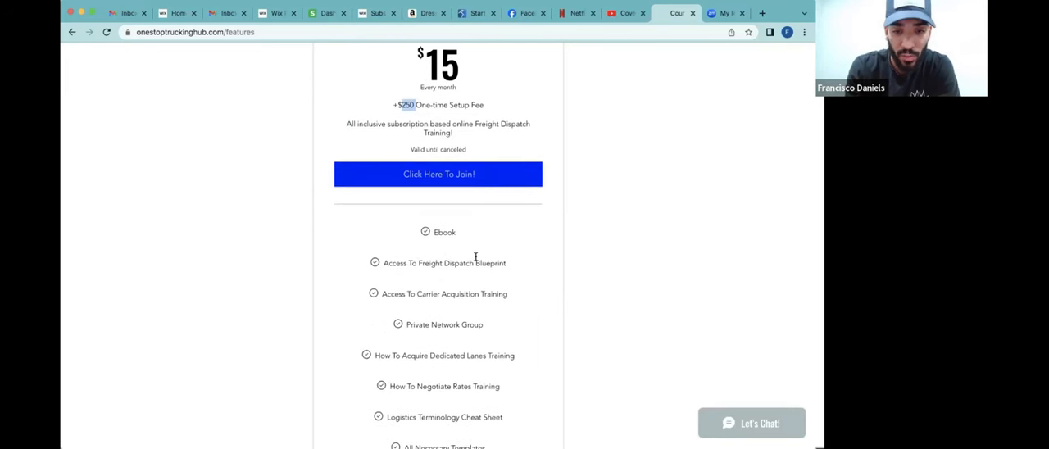
pyautogui.scroll(-3)
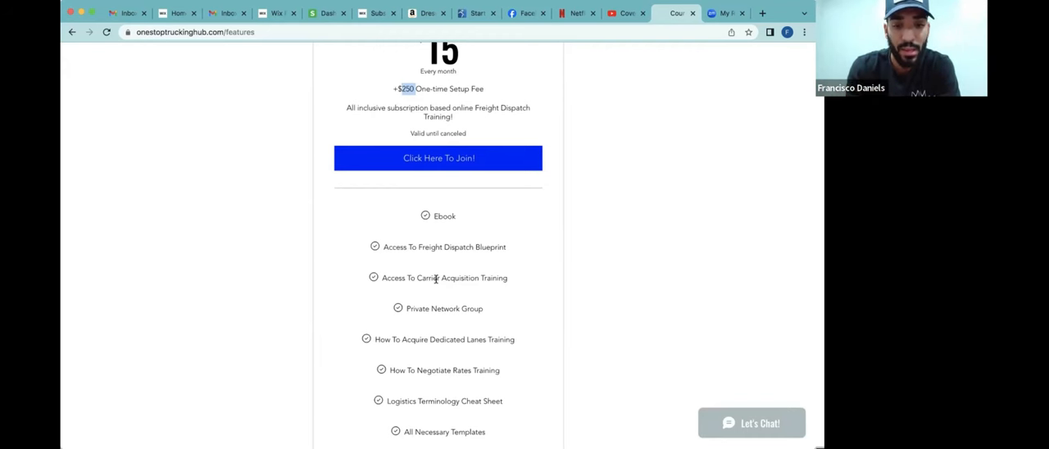
pyautogui.scroll(-3)
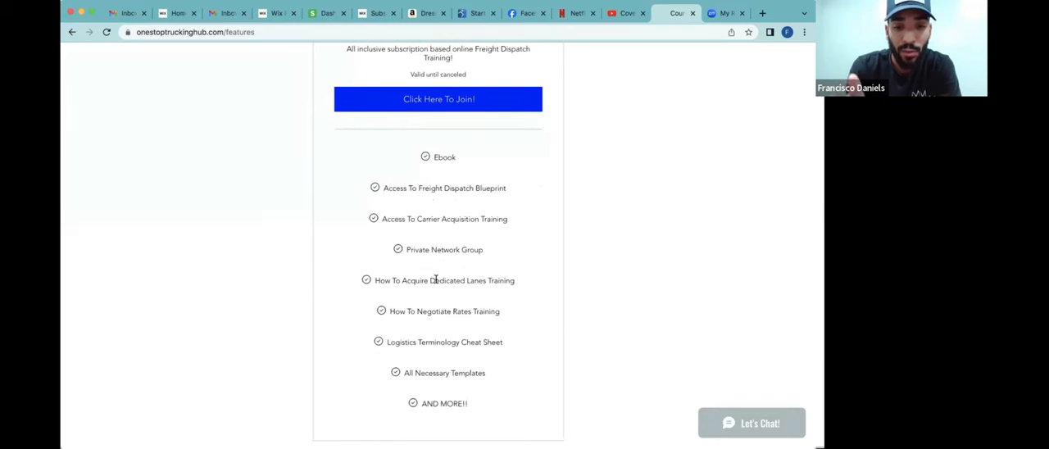
pyautogui.moveTo(431, 249)
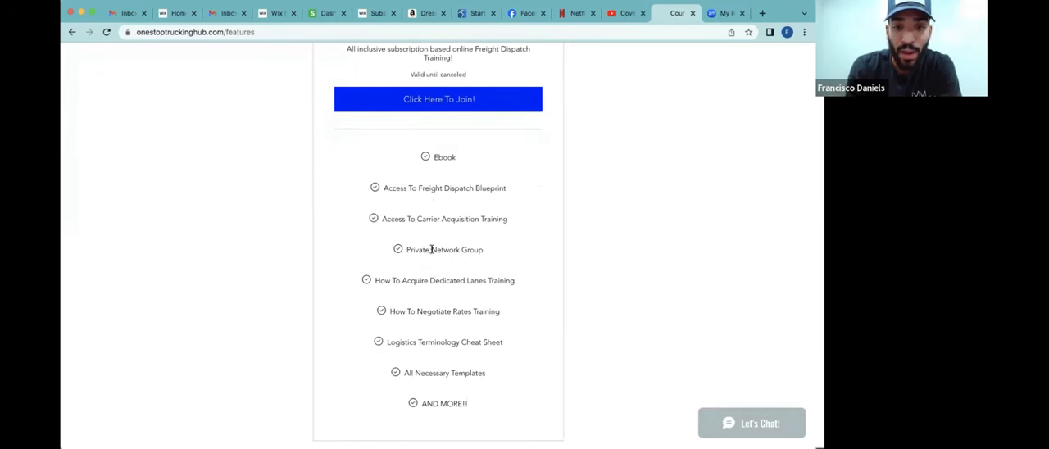
pyautogui.moveTo(435, 299)
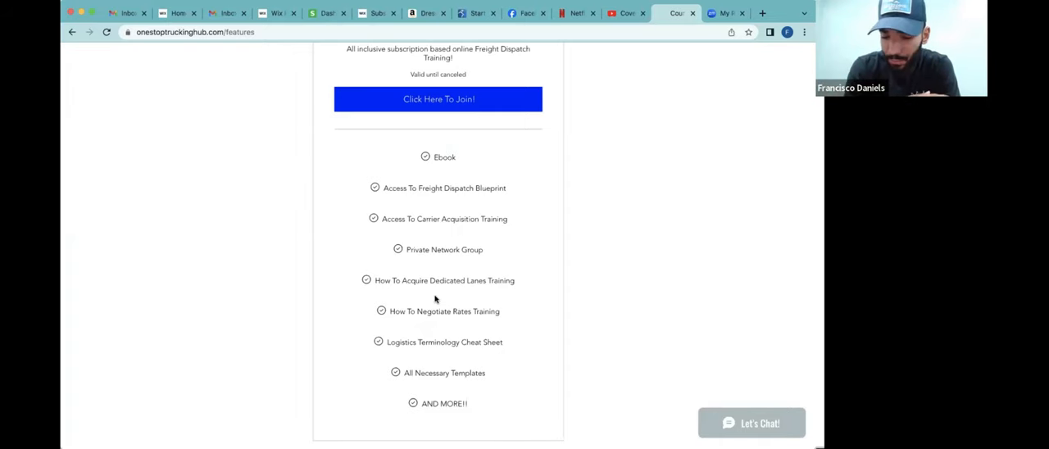
pyautogui.scroll(3)
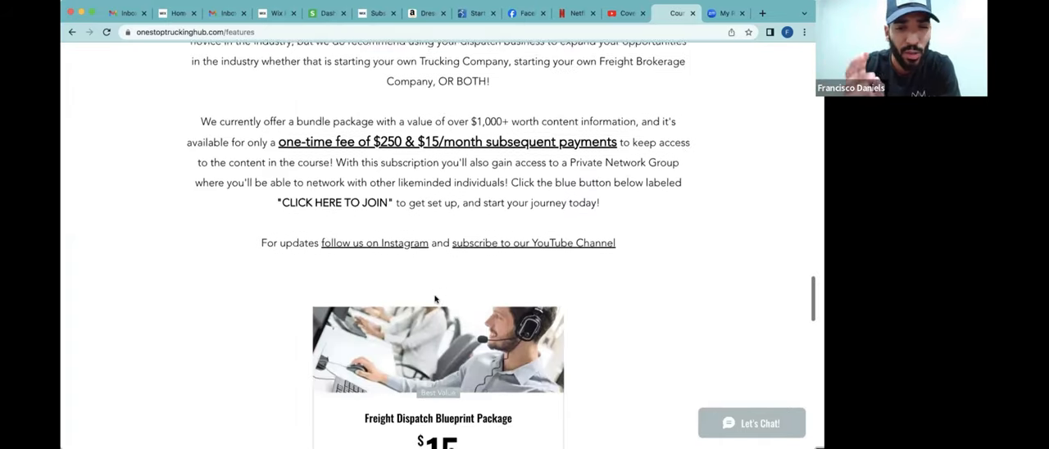
pyautogui.scroll(3)
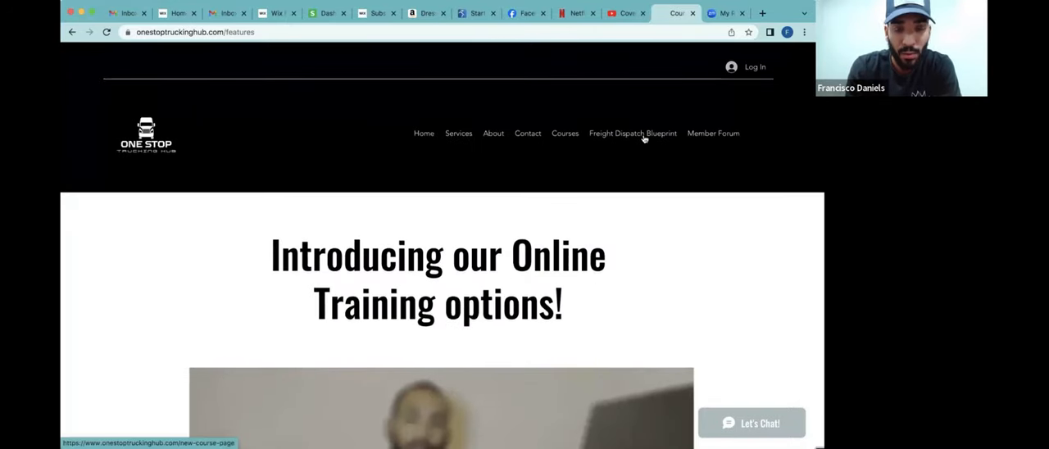
# Open Freight Dispatch Blueprint and switch the member sign-up dialog to the log-in form
pyautogui.click(745, 67)
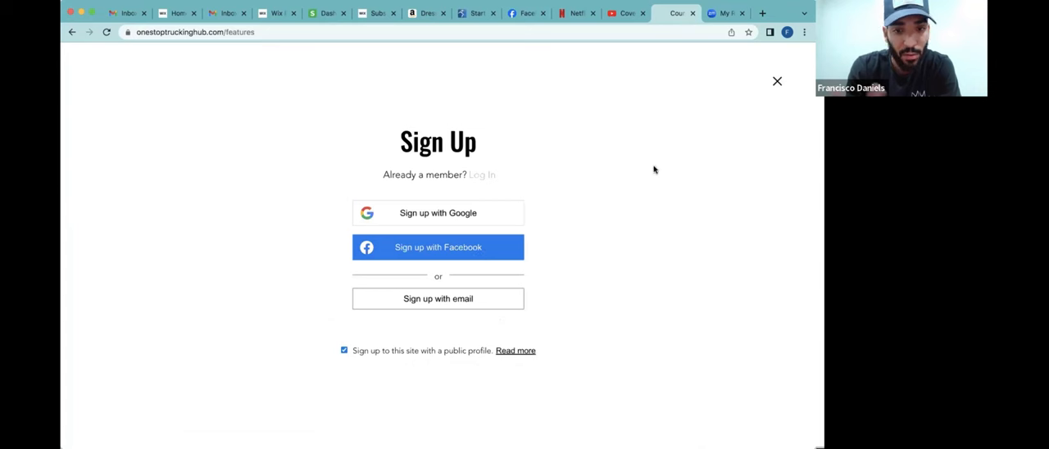
pyautogui.moveTo(482, 175)
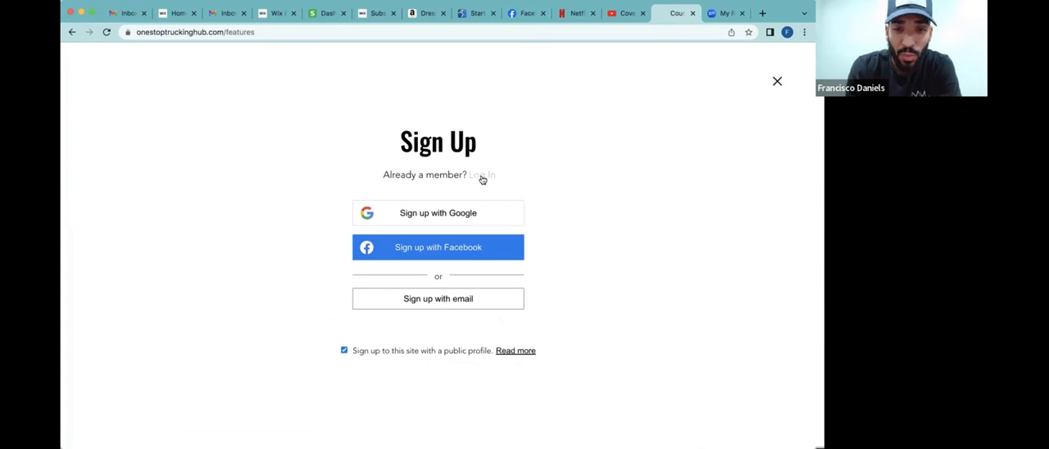
pyautogui.click(482, 175)
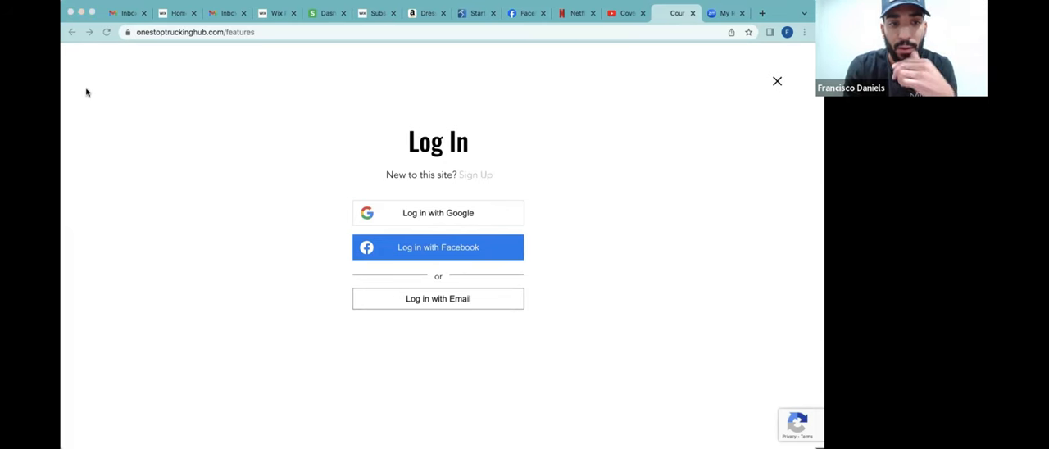
pyautogui.moveTo(517, 196)
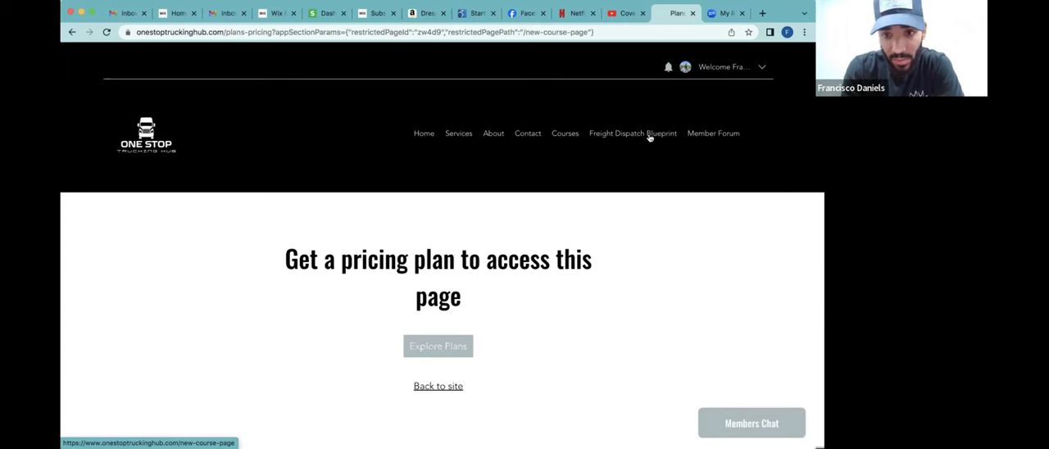
pyautogui.moveTo(617, 139)
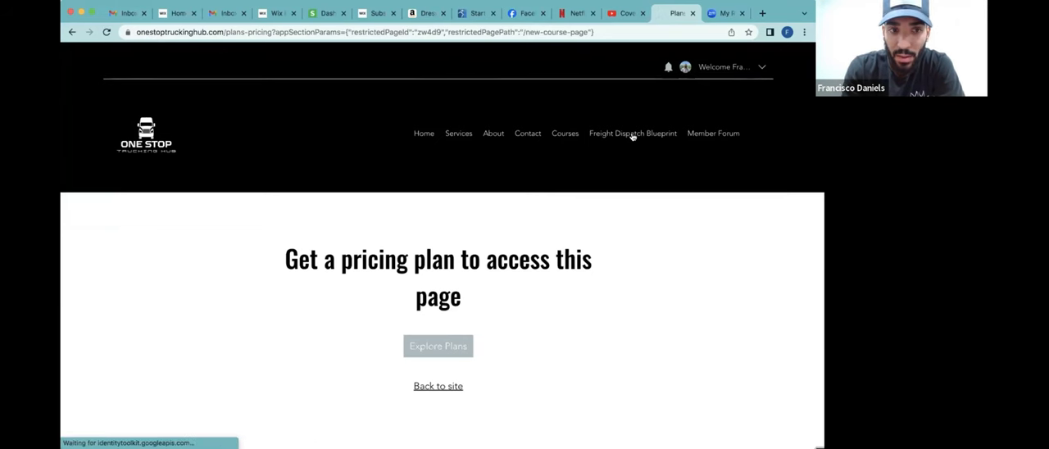
# Go to the Freight Dispatch Blueprint Package course page as a logged-in member
pyautogui.click(632, 133)
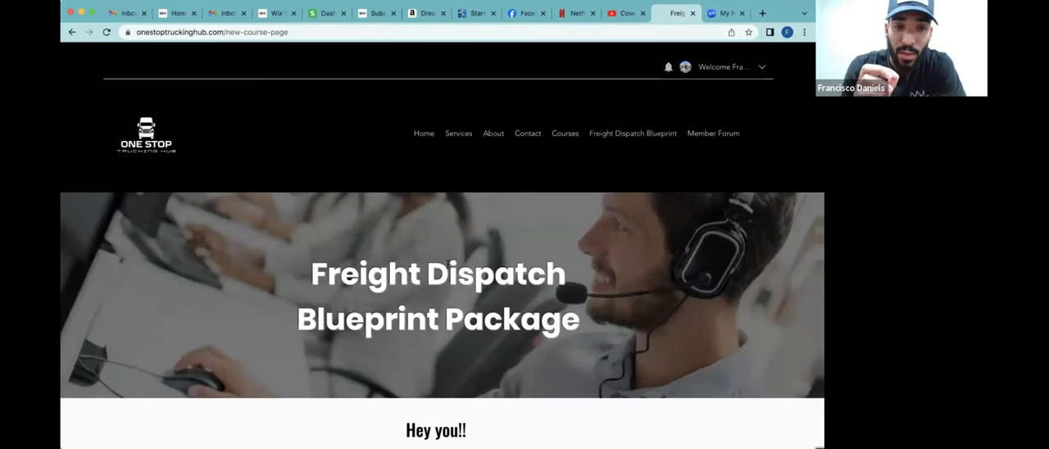
pyautogui.scroll(-3)
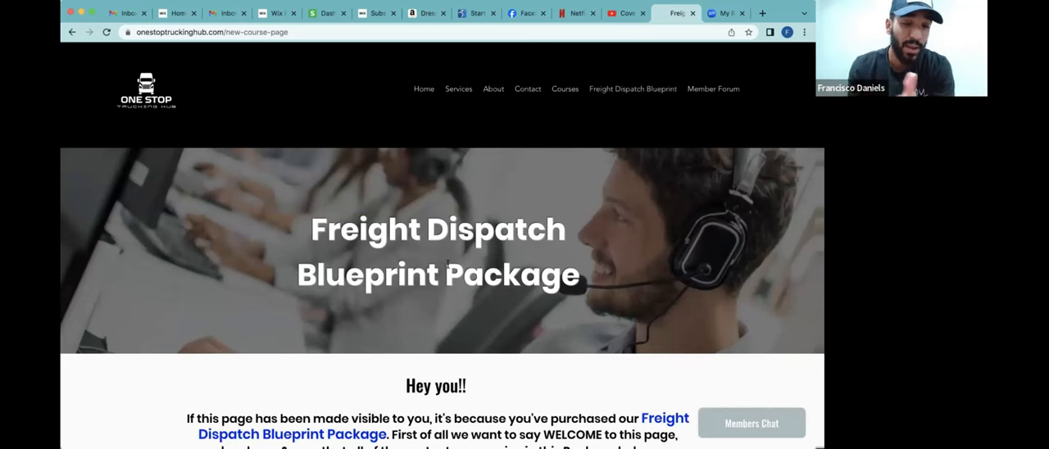
pyautogui.scroll(-3)
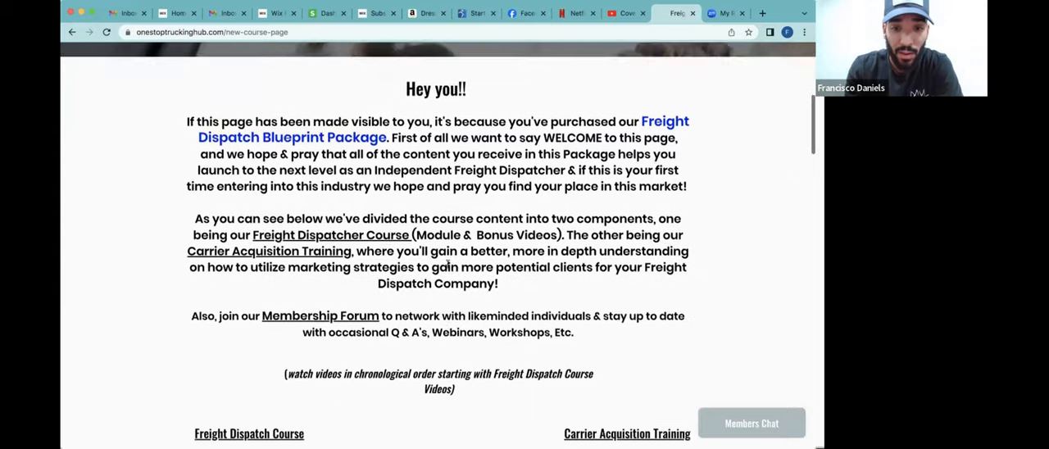
pyautogui.scroll(-3)
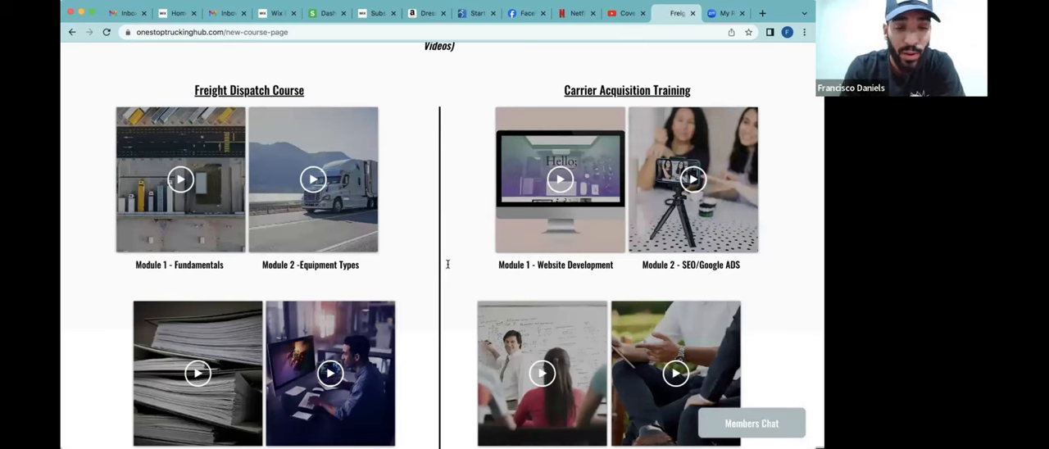
pyautogui.scroll(3)
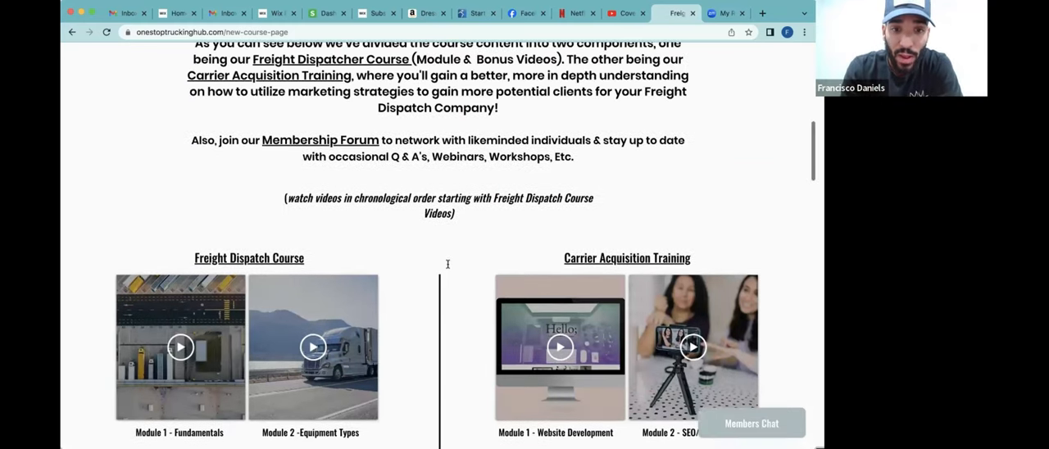
pyautogui.scroll(3)
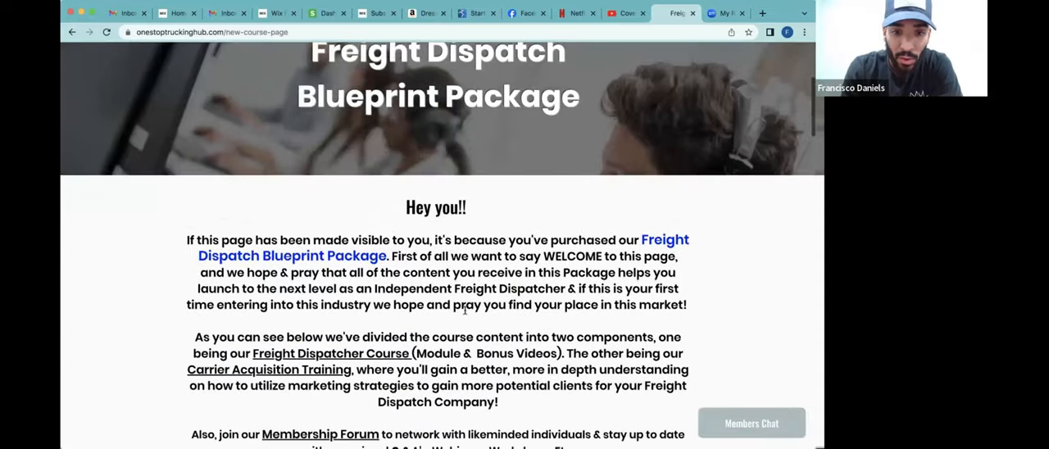
pyautogui.scroll(-3)
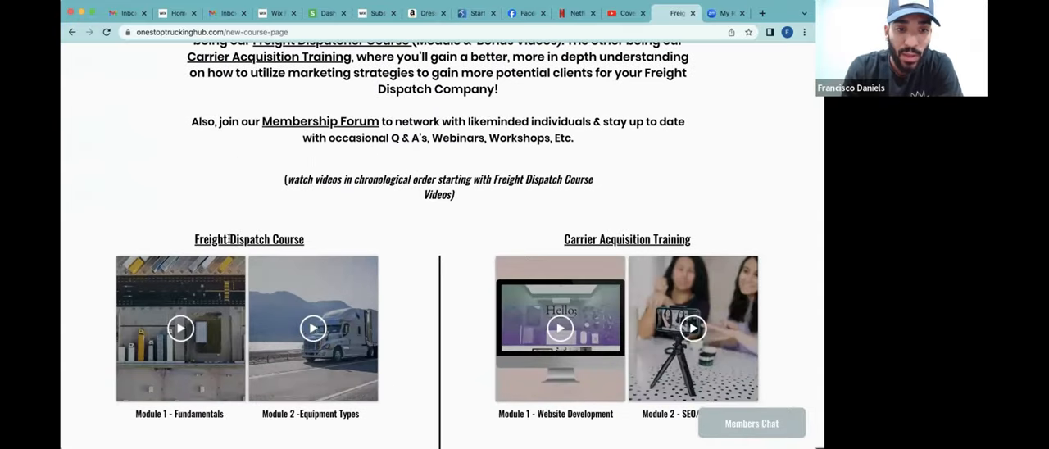
pyautogui.scroll(-3)
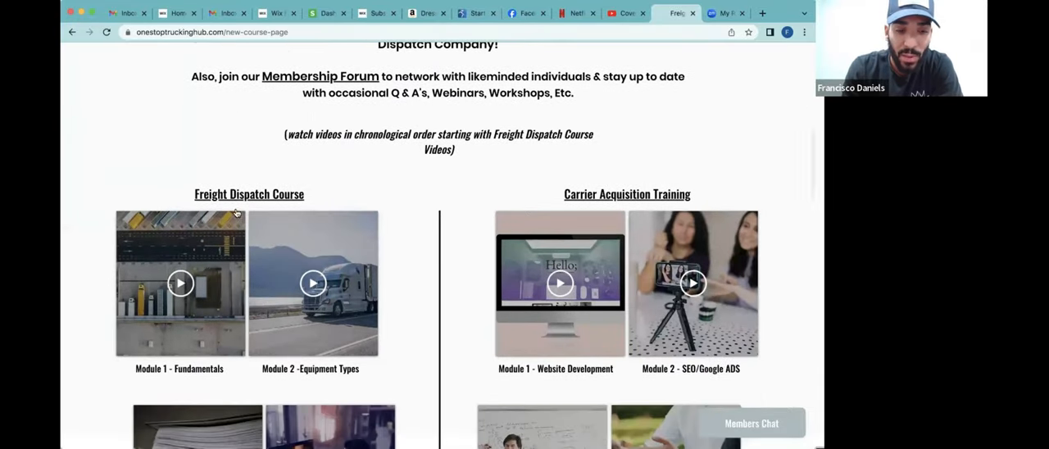
pyautogui.scroll(-3)
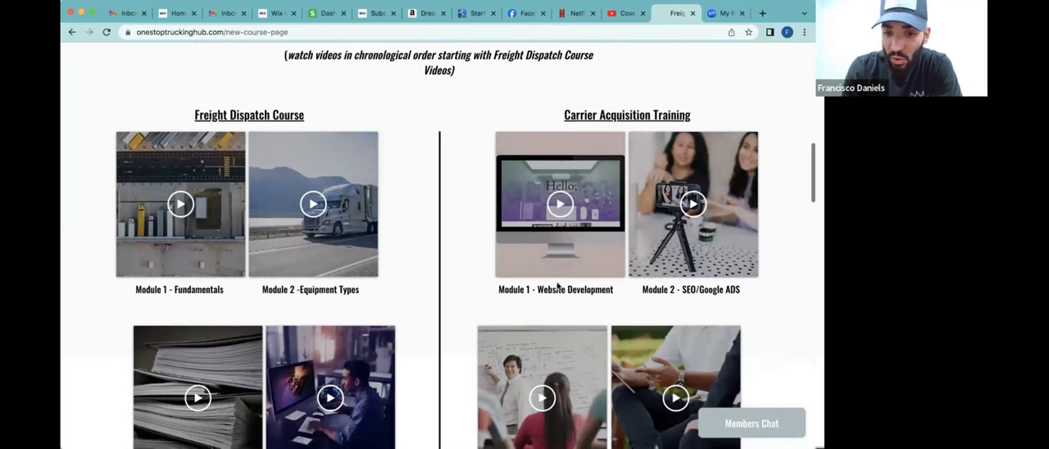
pyautogui.scroll(-3)
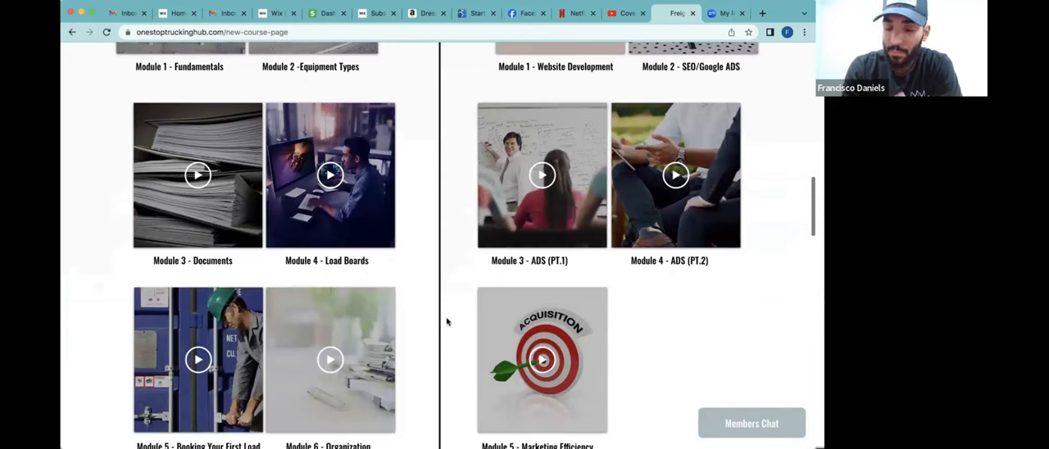